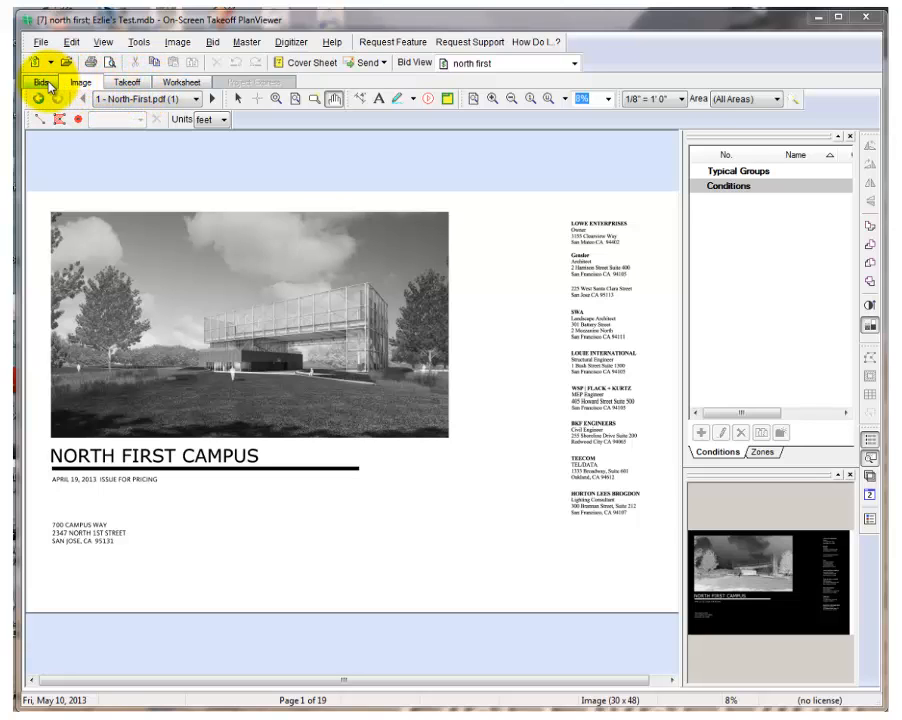
# Step: Tour the Bids, Takeoff and Worksheet tabs, then return to the Image tab with the drawing pages
pyautogui.click(44, 82)
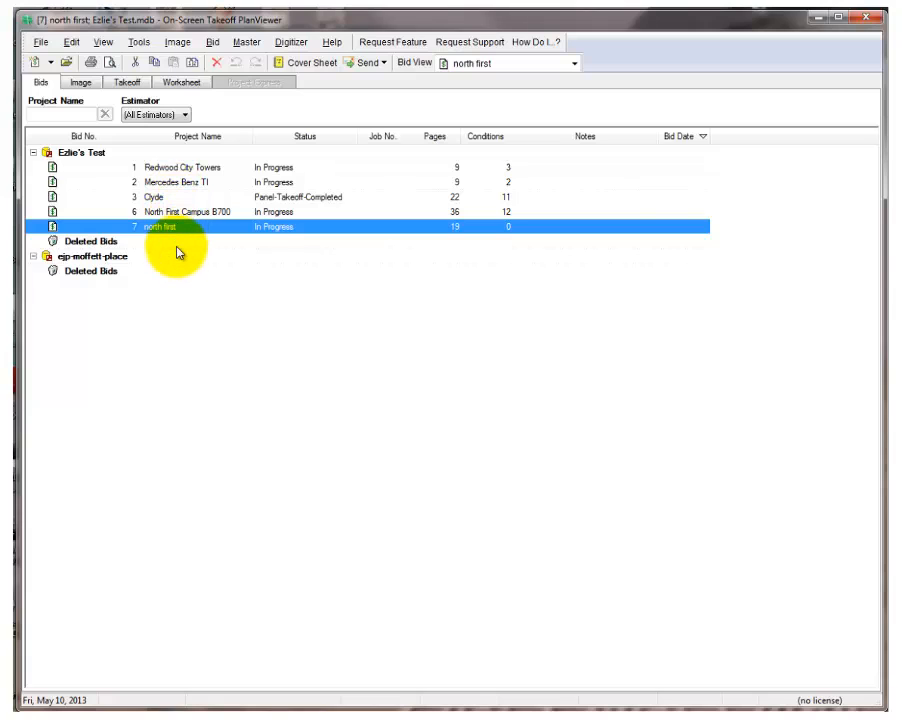
pyautogui.moveTo(44, 104)
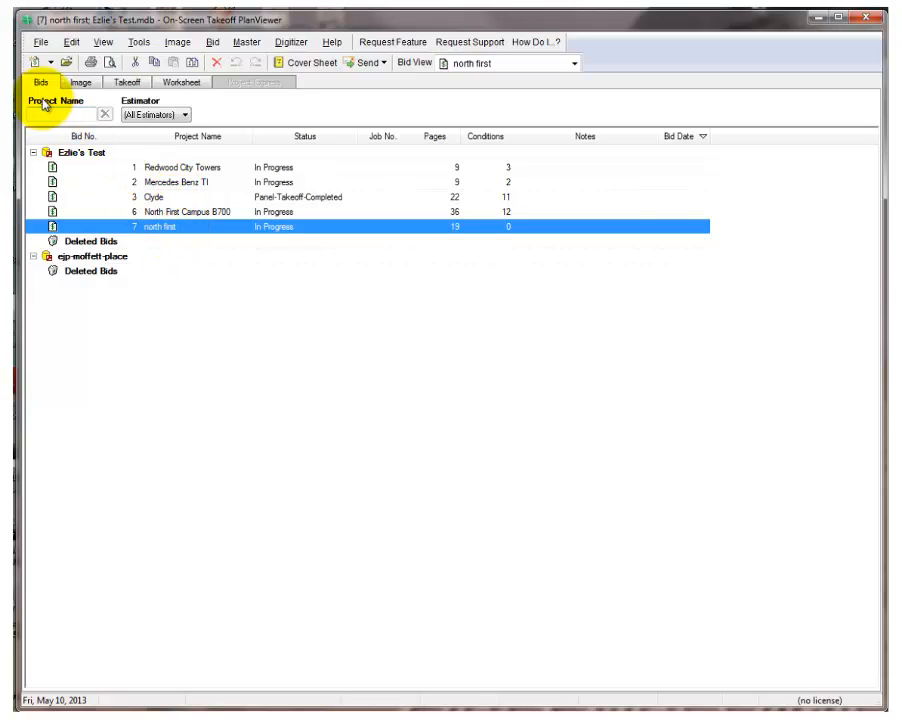
pyautogui.click(128, 82)
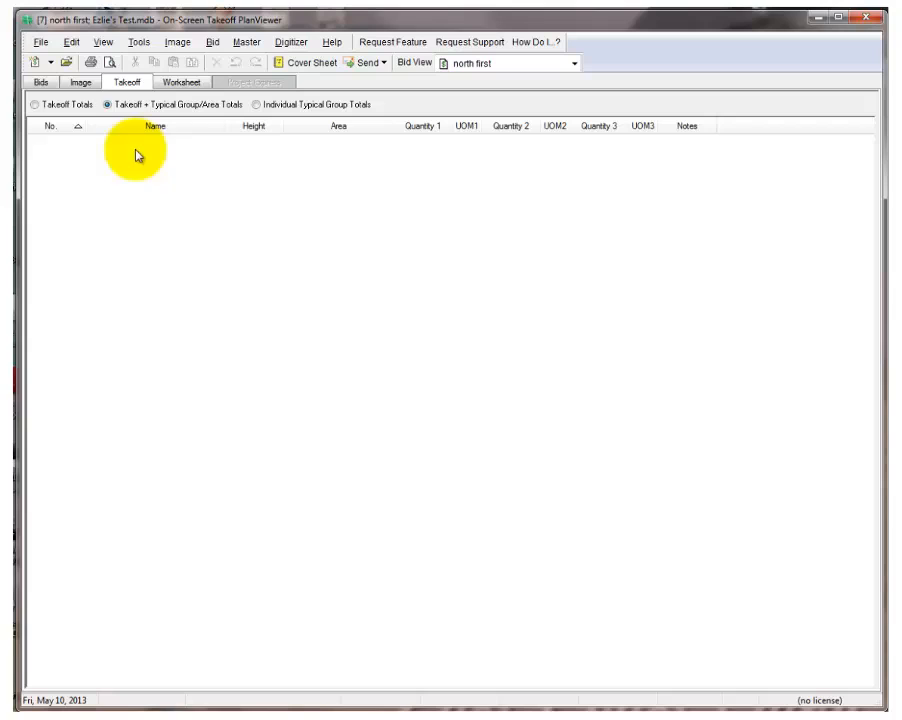
pyautogui.moveTo(212, 176)
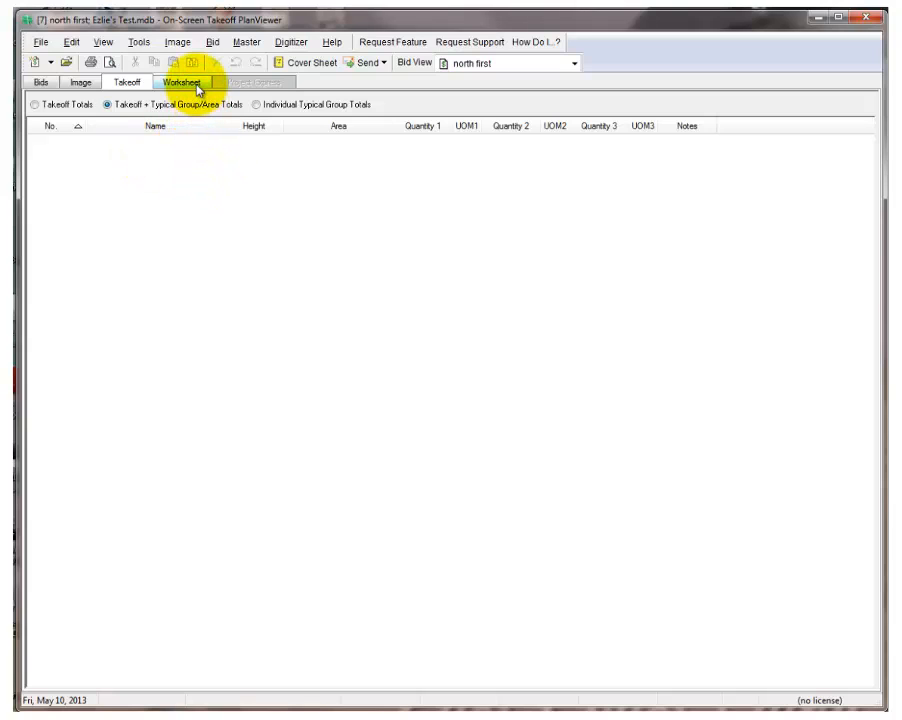
pyautogui.click(182, 82)
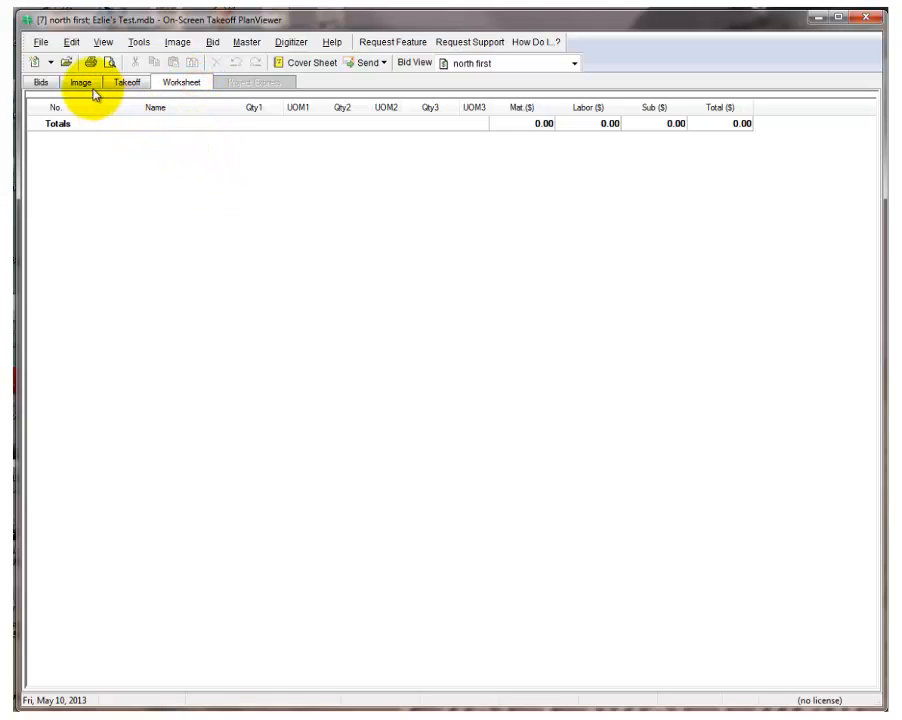
pyautogui.click(78, 82)
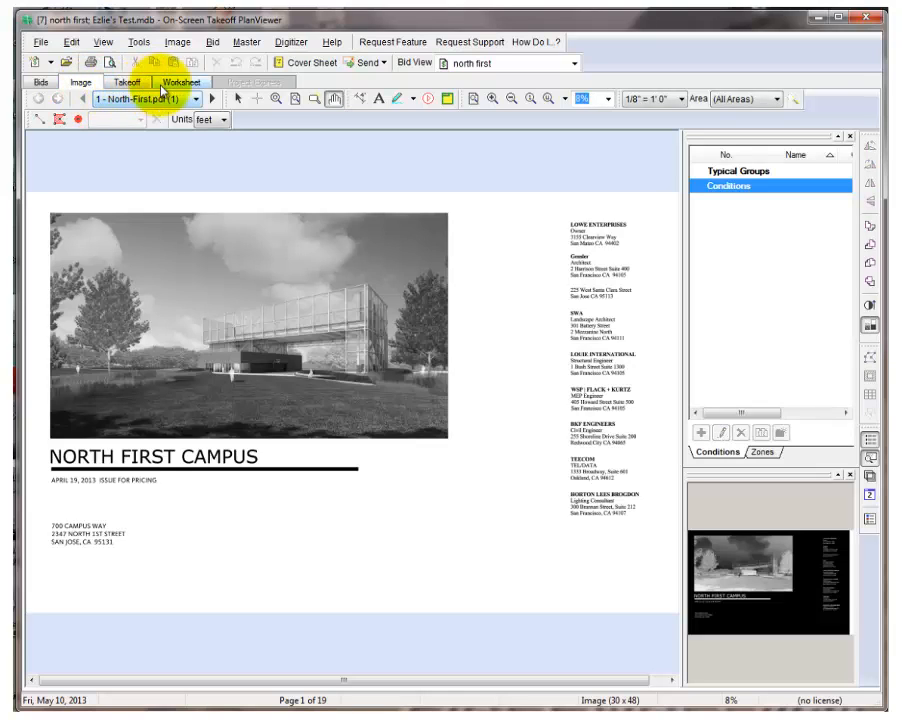
# Step: Browse the View menu and the page list without changing anything, staying on page 1
pyautogui.click(94, 42)
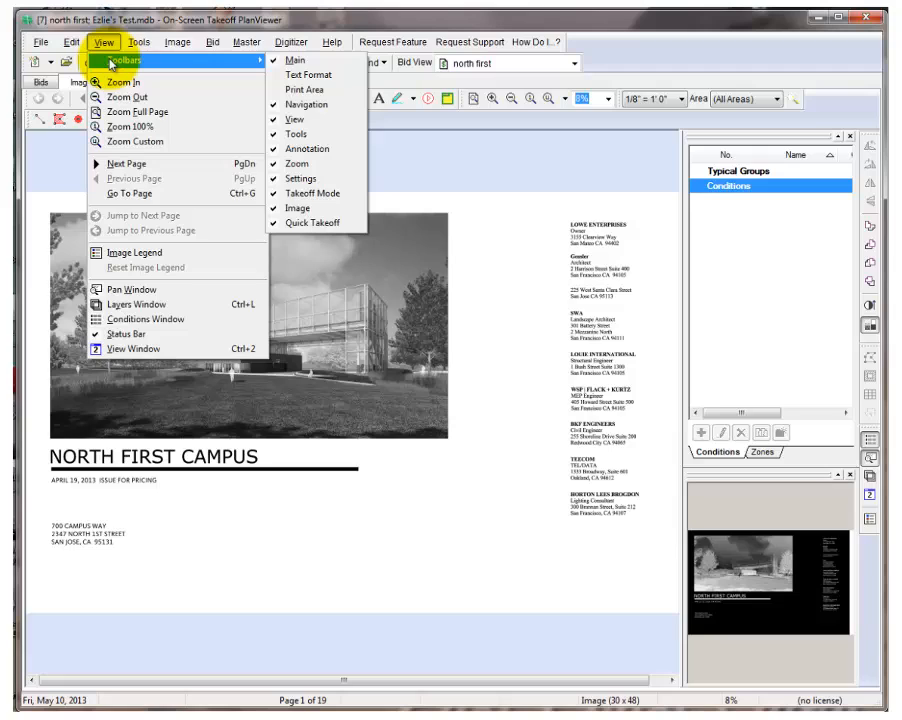
pyautogui.moveTo(120, 60)
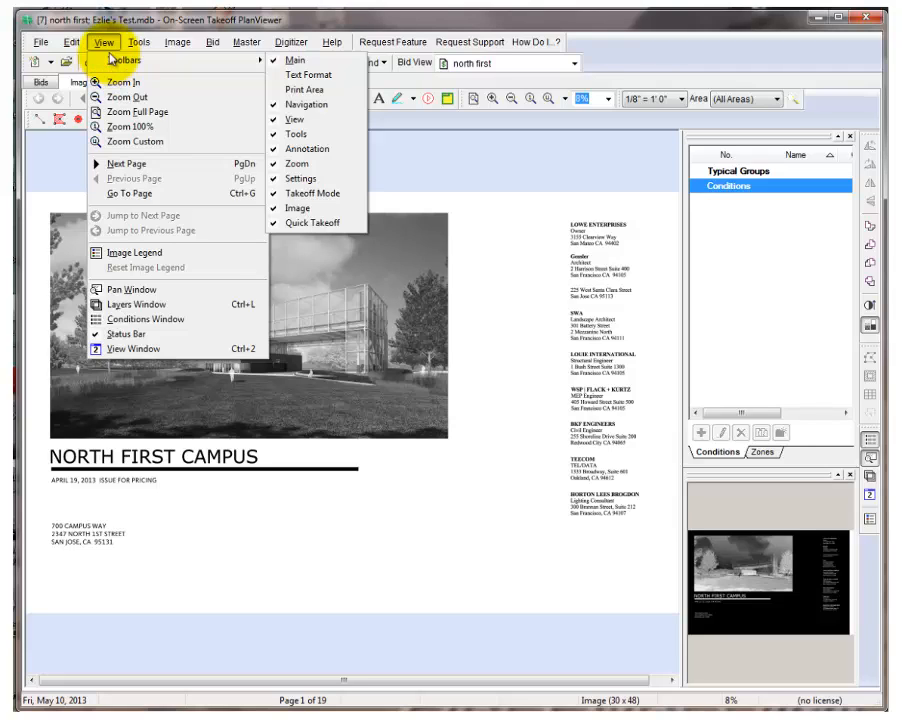
pyautogui.click(98, 42)
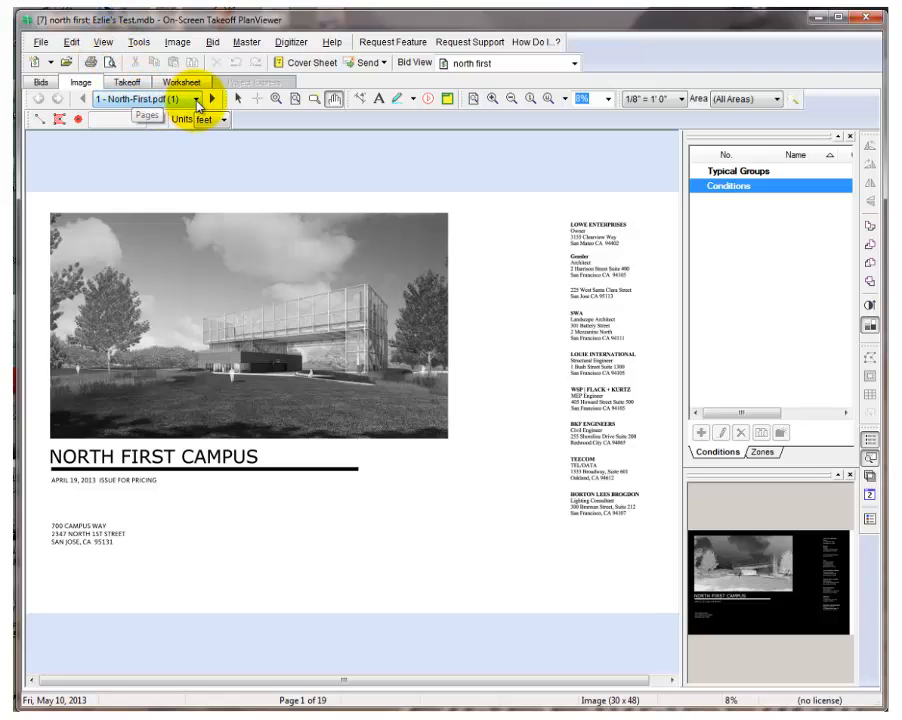
pyautogui.click(200, 100)
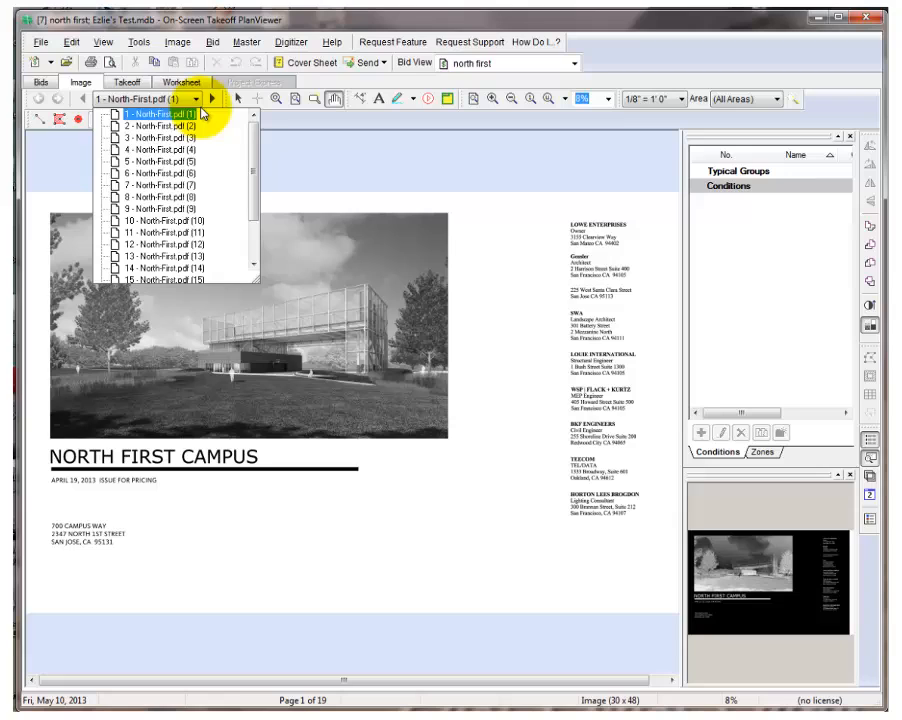
pyautogui.click(156, 128)
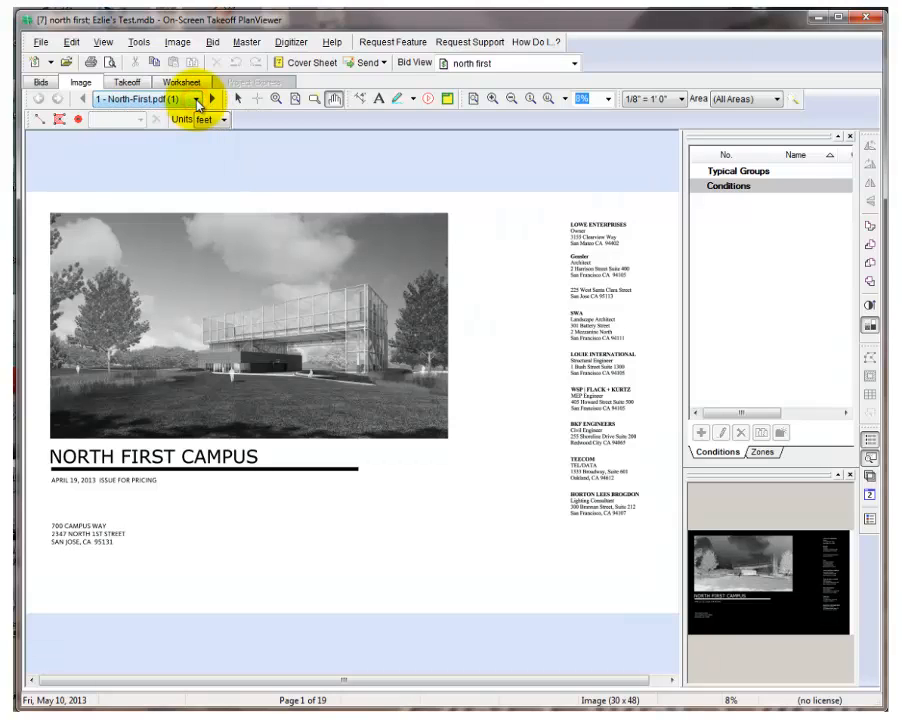
pyautogui.moveTo(198, 100)
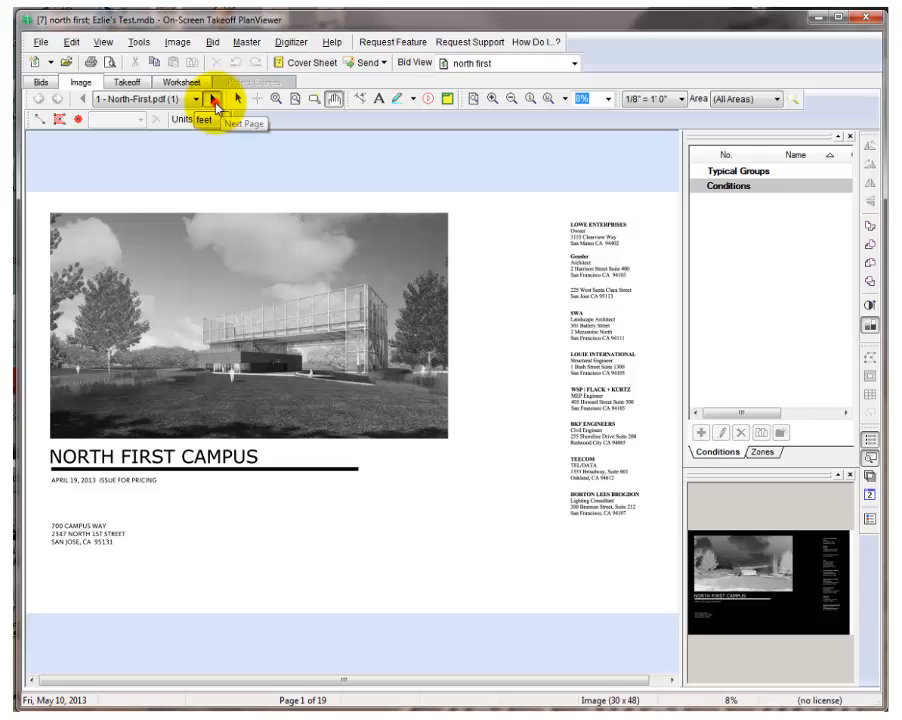
# Step: Step to the next drawing page and back to the North First Campus cover sheet
pyautogui.click(210, 100)
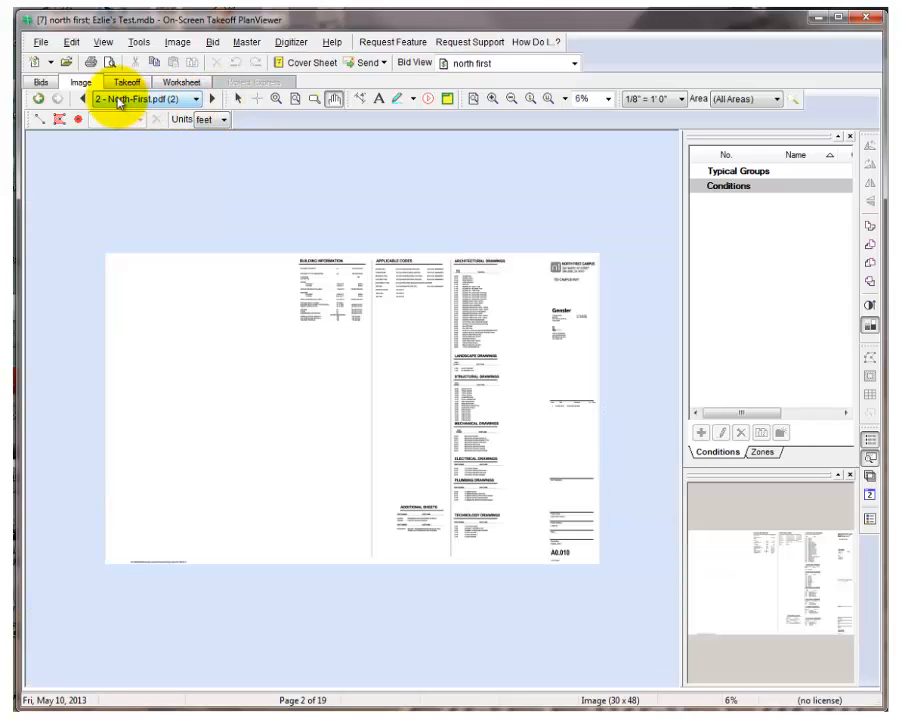
pyautogui.click(84, 100)
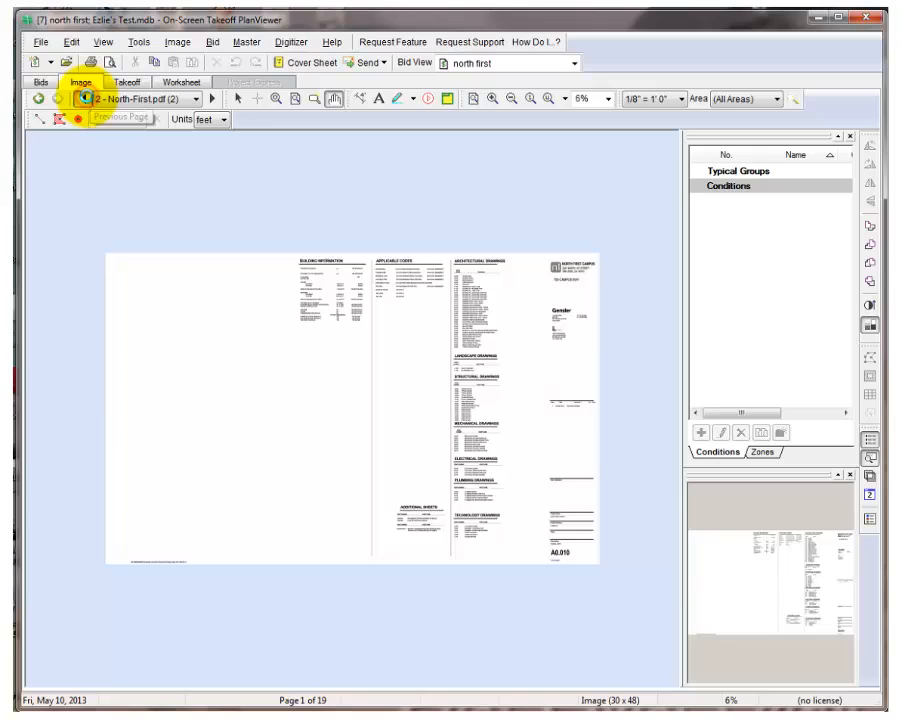
pyautogui.click(80, 100)
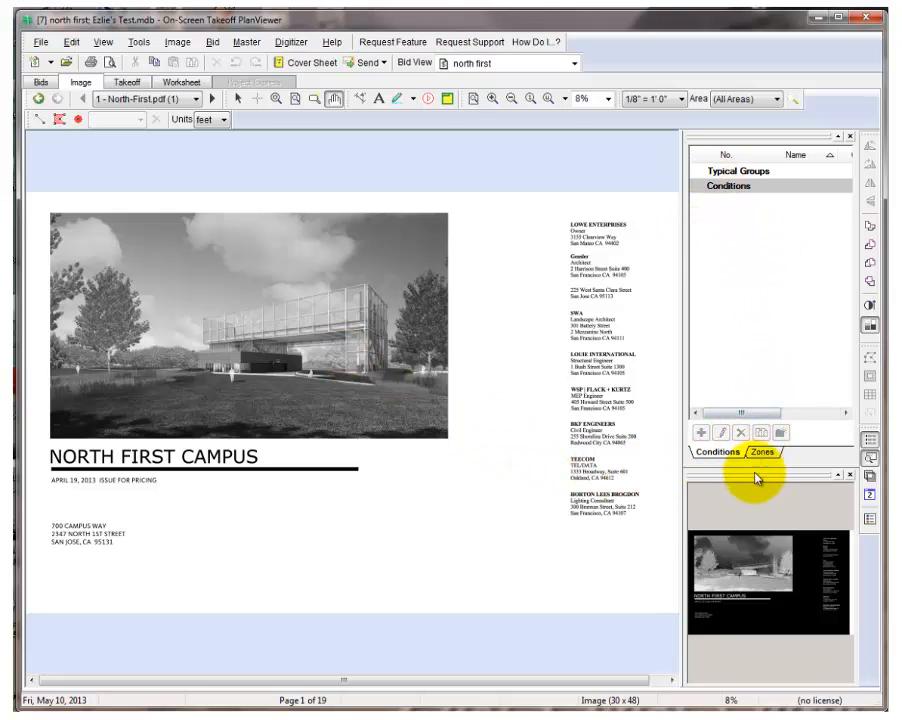
pyautogui.moveTo(796, 486)
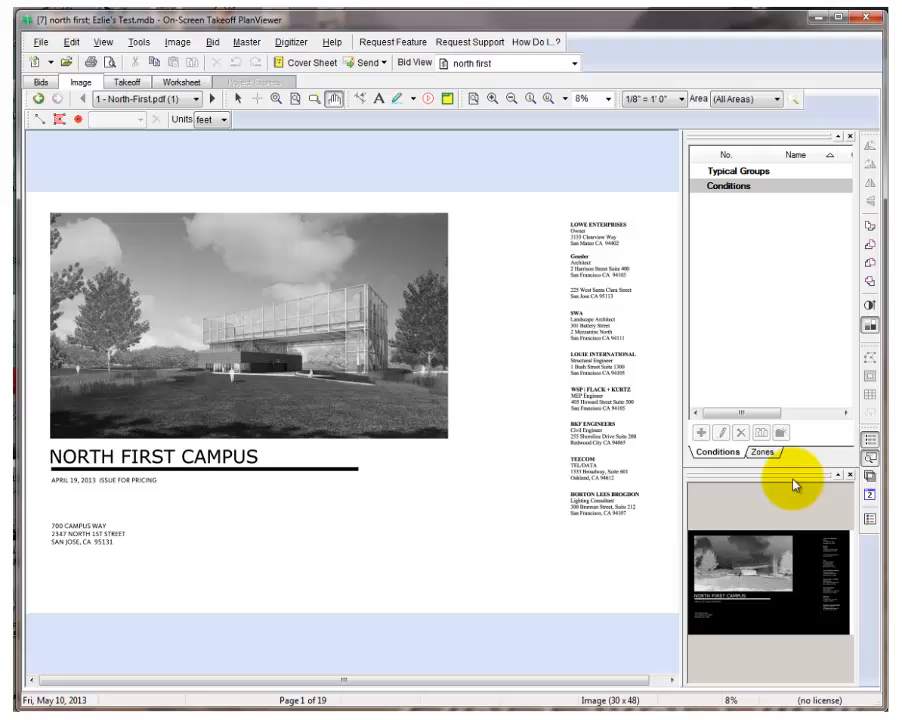
pyautogui.moveTo(748, 482)
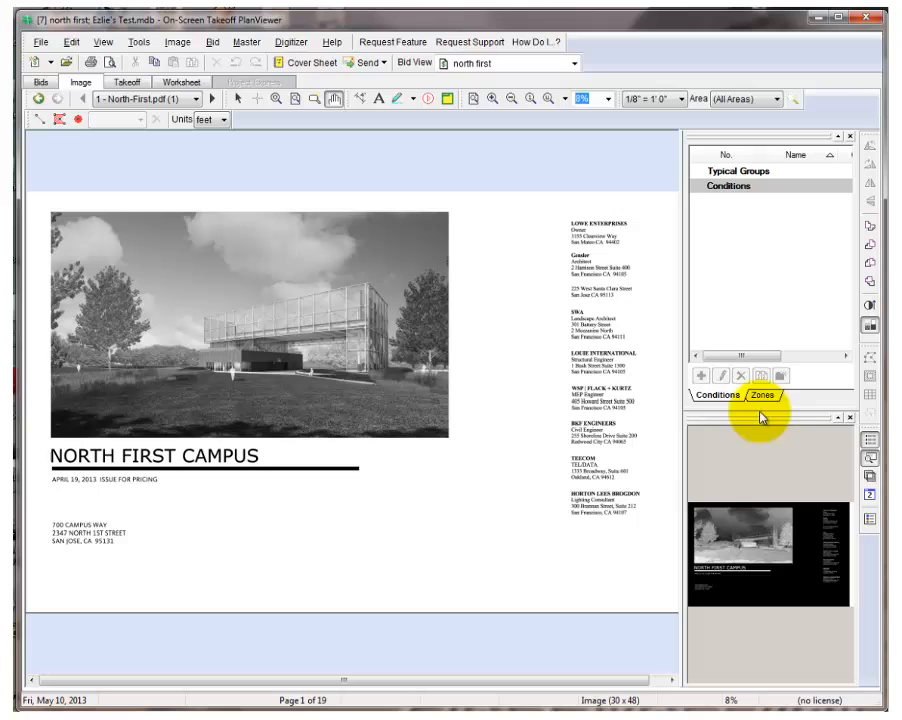
pyautogui.moveTo(644, 468)
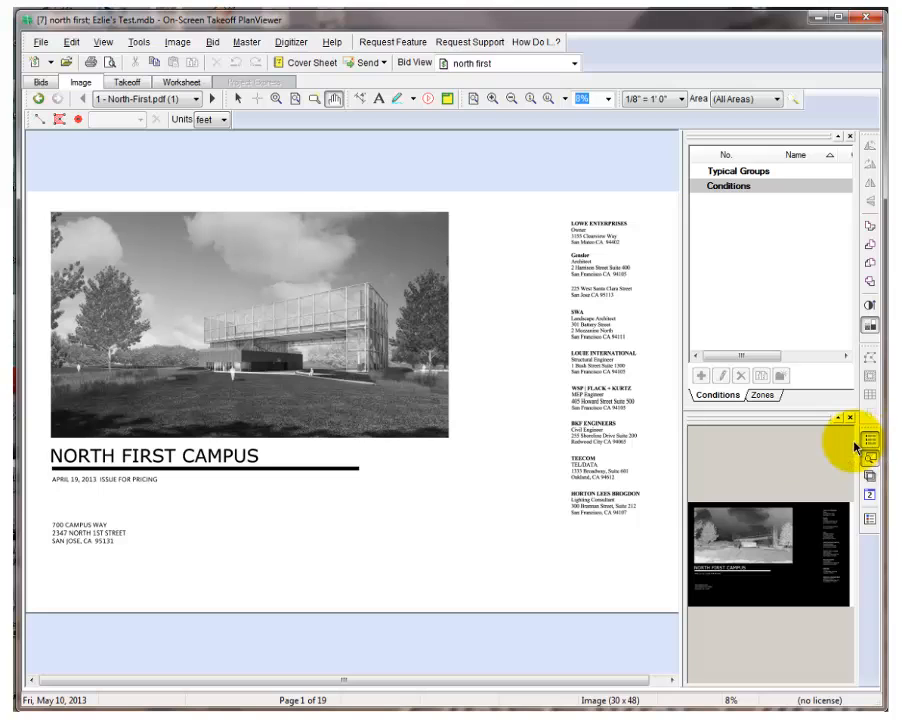
pyautogui.moveTo(474, 228)
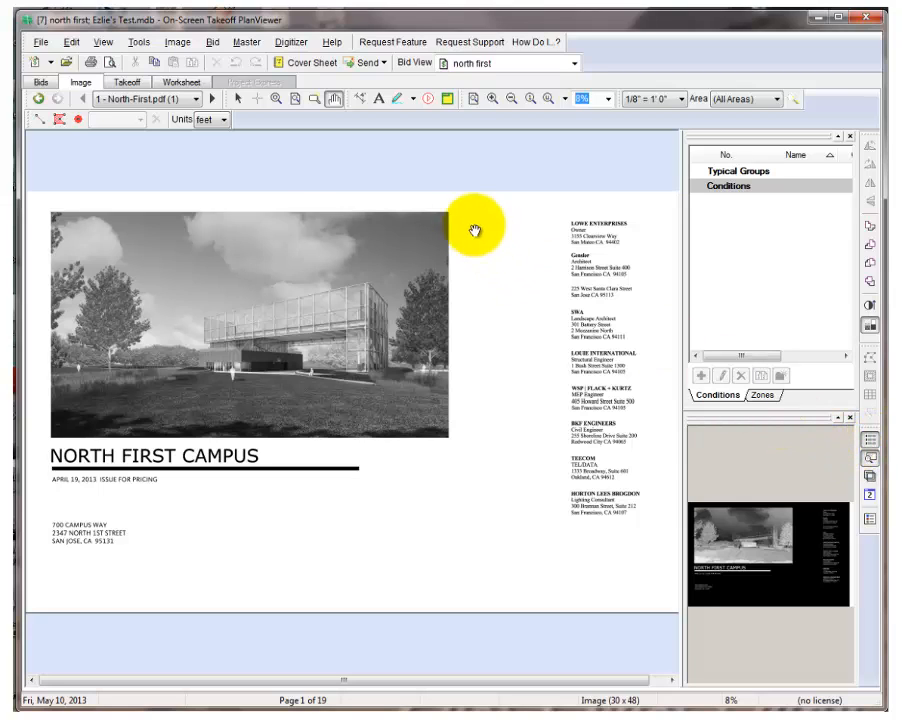
pyautogui.click(104, 42)
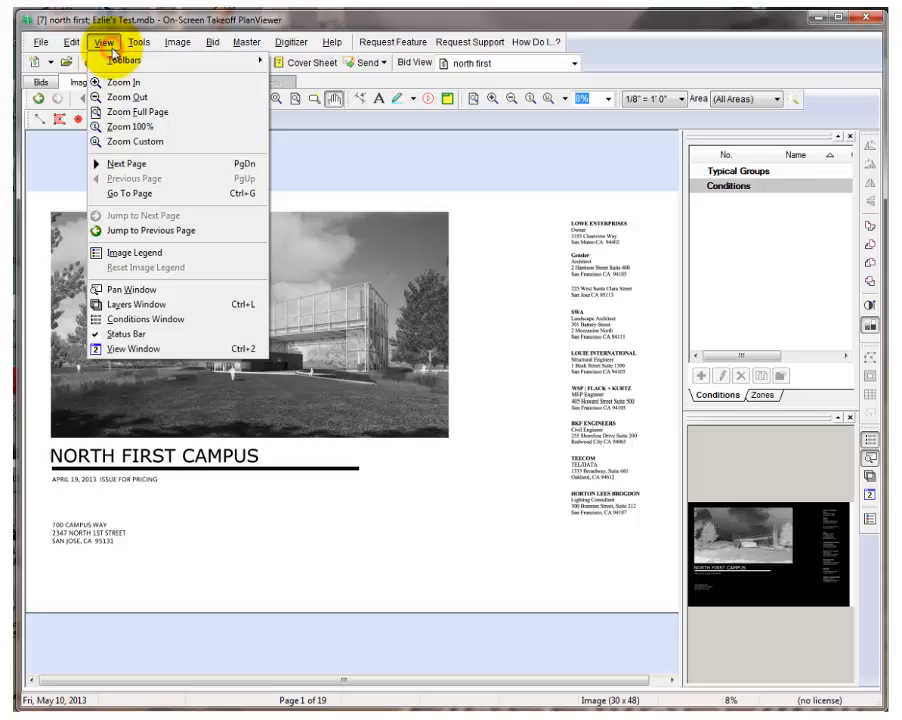
pyautogui.moveTo(140, 318)
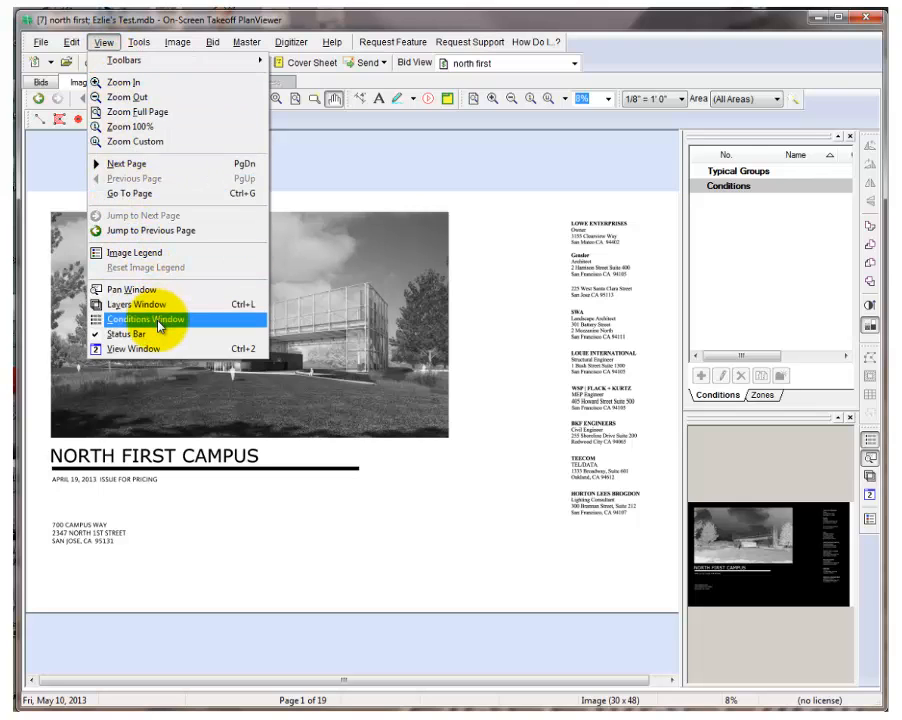
pyautogui.moveTo(132, 288)
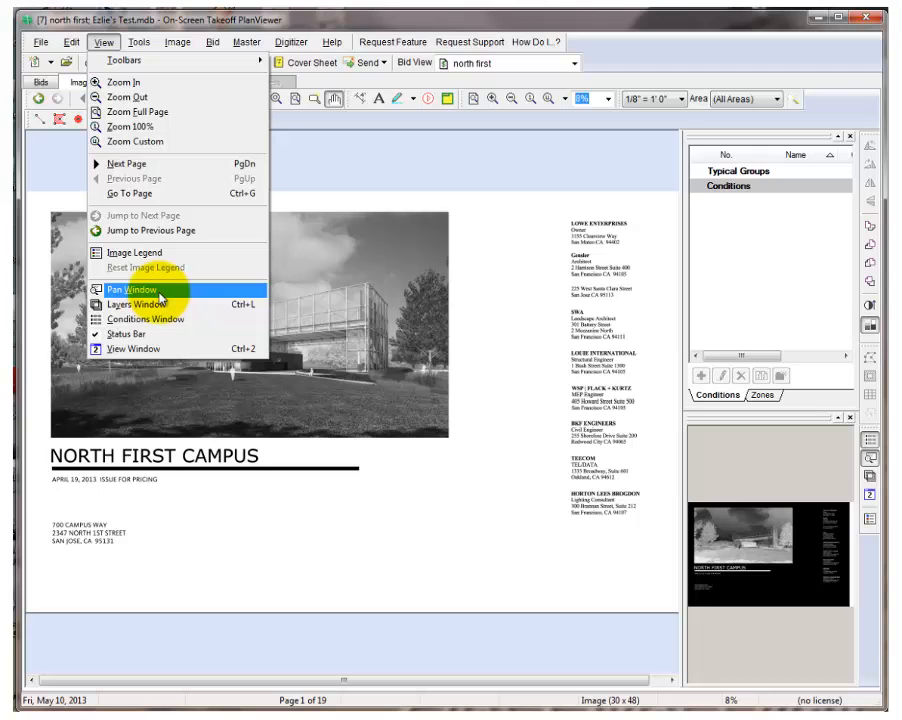
pyautogui.click(128, 290)
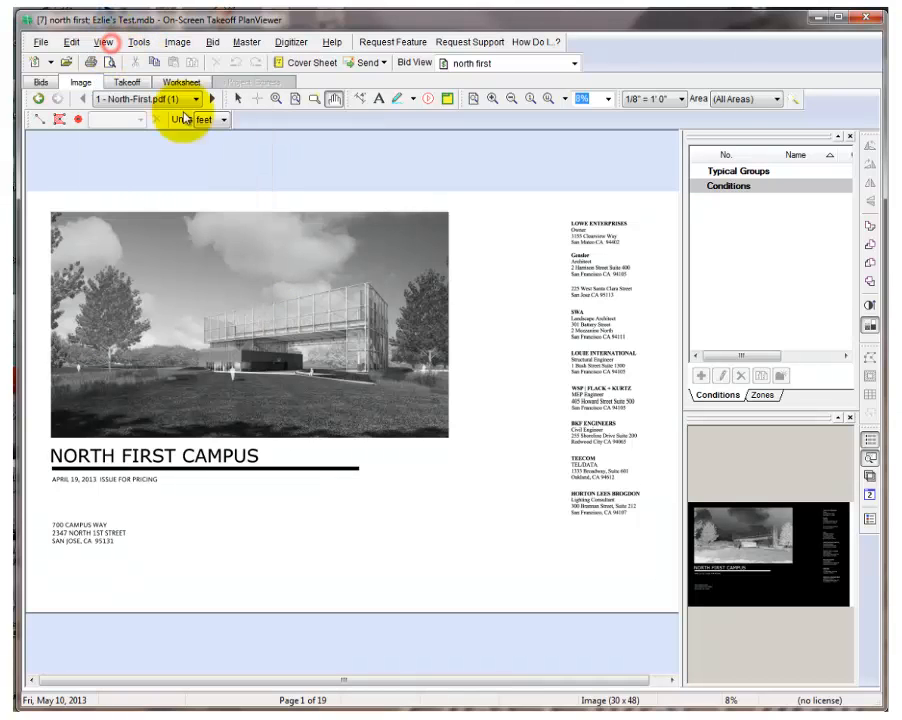
pyautogui.moveTo(872, 442)
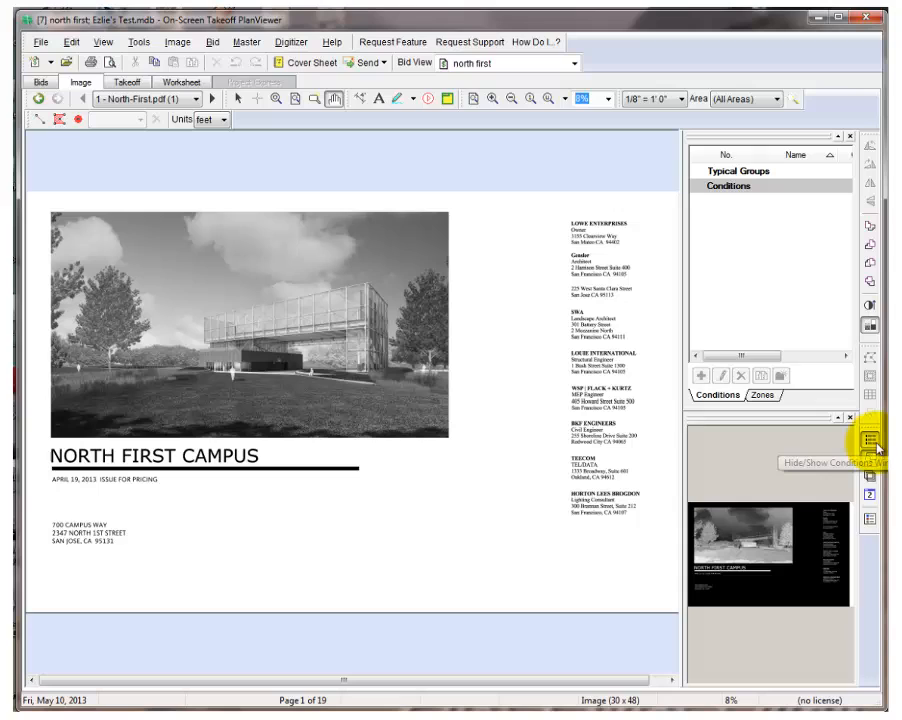
pyautogui.moveTo(872, 460)
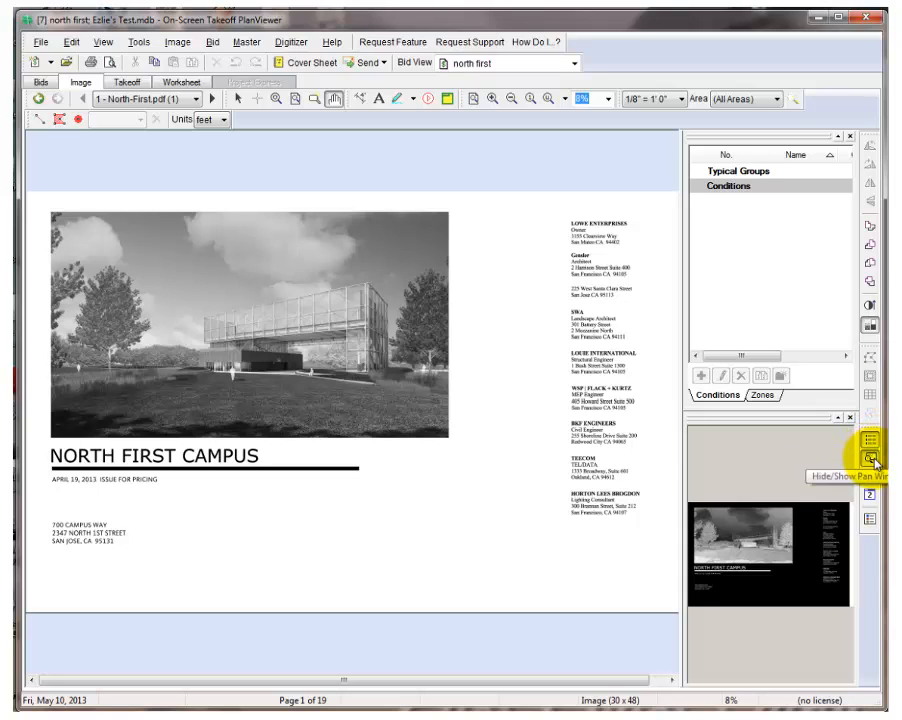
pyautogui.click(872, 460)
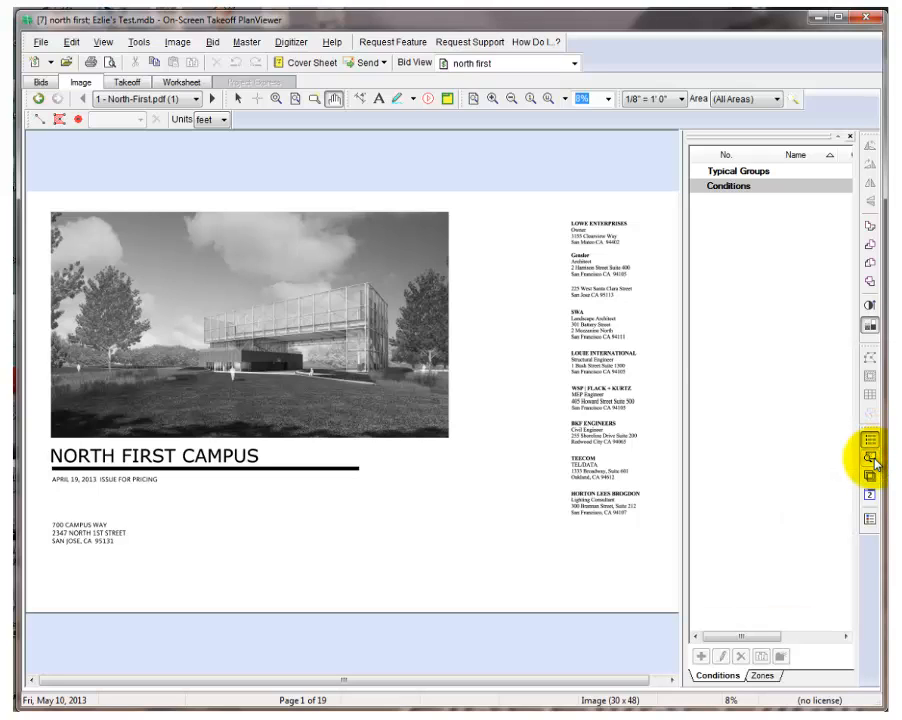
pyautogui.click(872, 458)
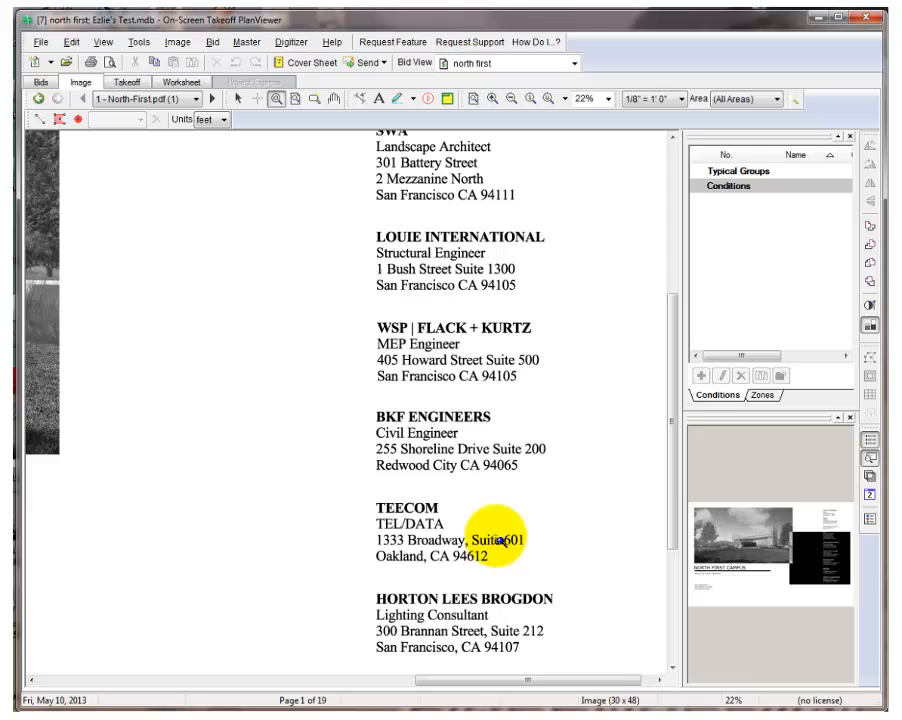
pyautogui.moveTo(320, 138)
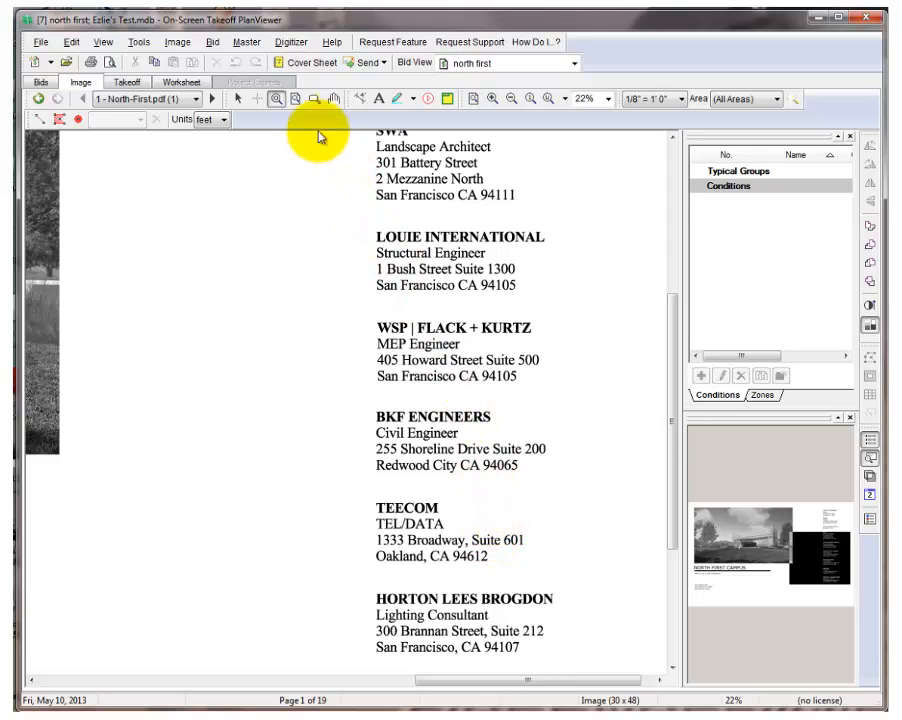
pyautogui.moveTo(296, 100)
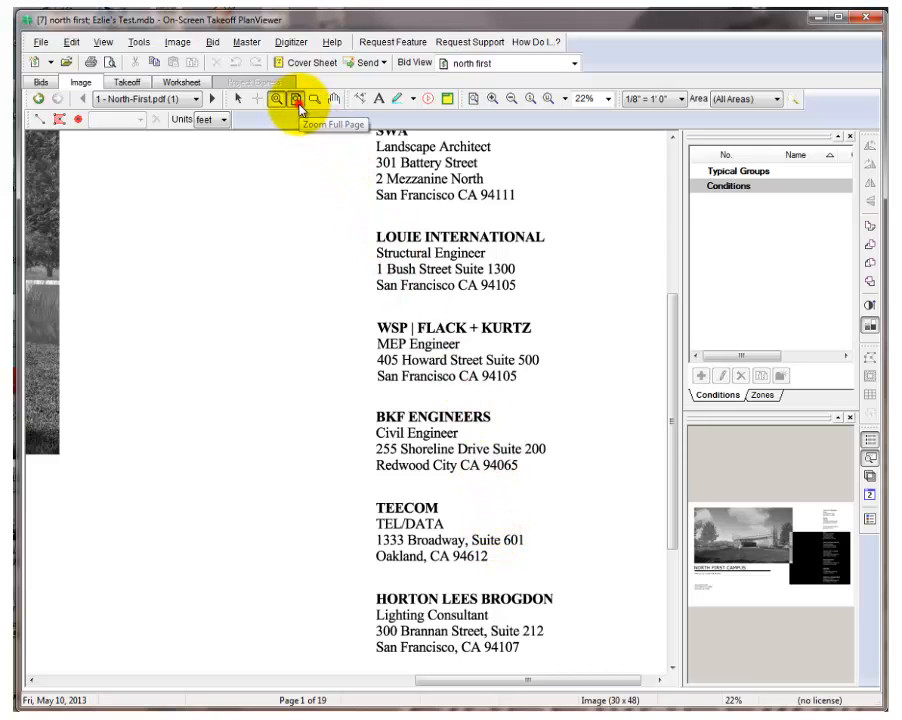
# Step: Fit the cover sheet to the window, zoom in, then restore the full-page view
pyautogui.click(296, 100)
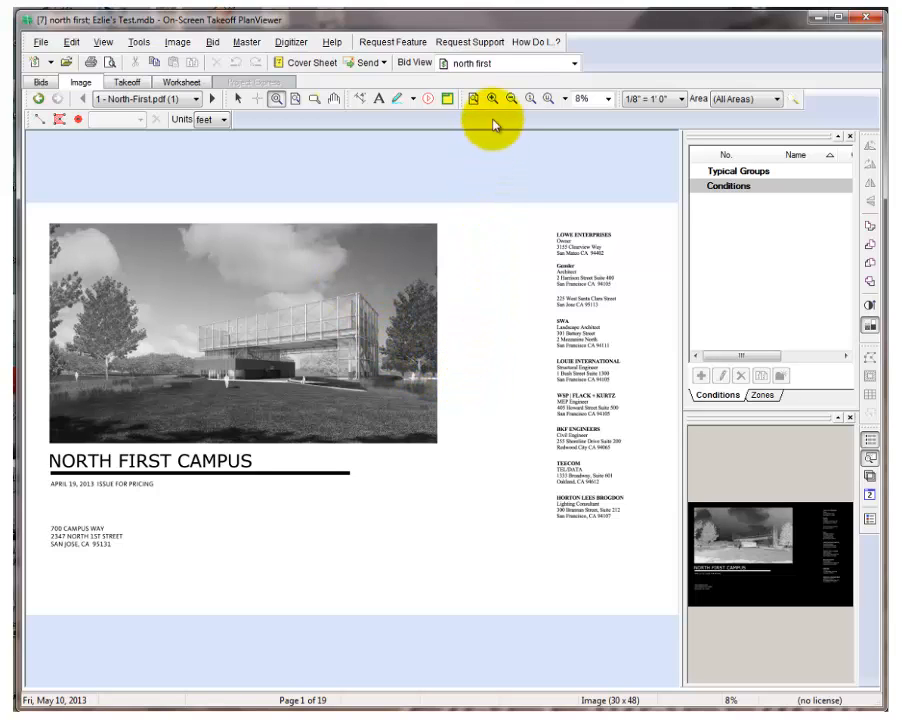
pyautogui.click(508, 100)
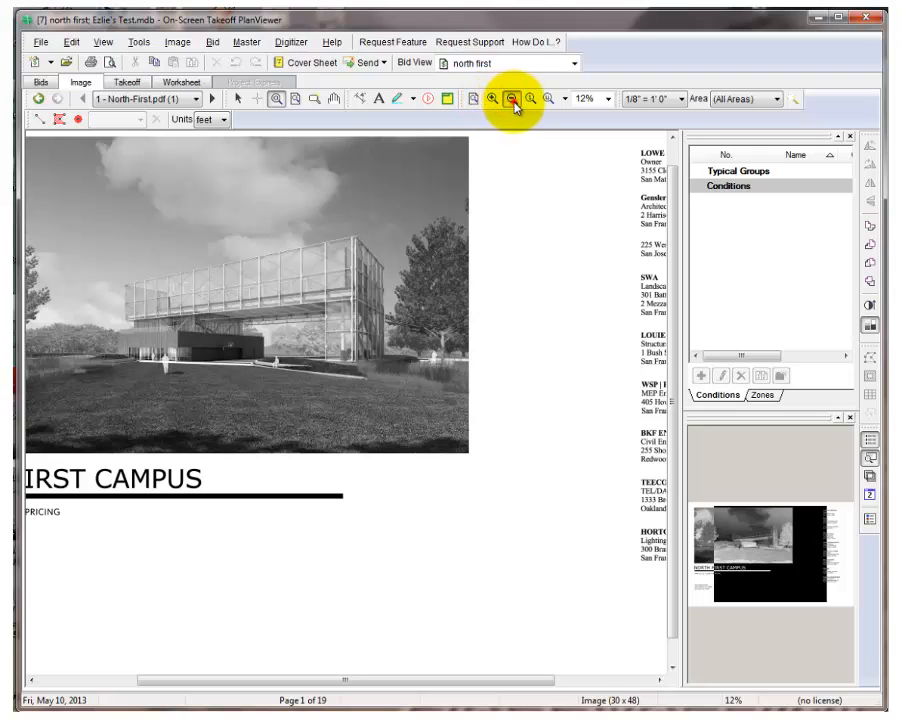
pyautogui.click(514, 100)
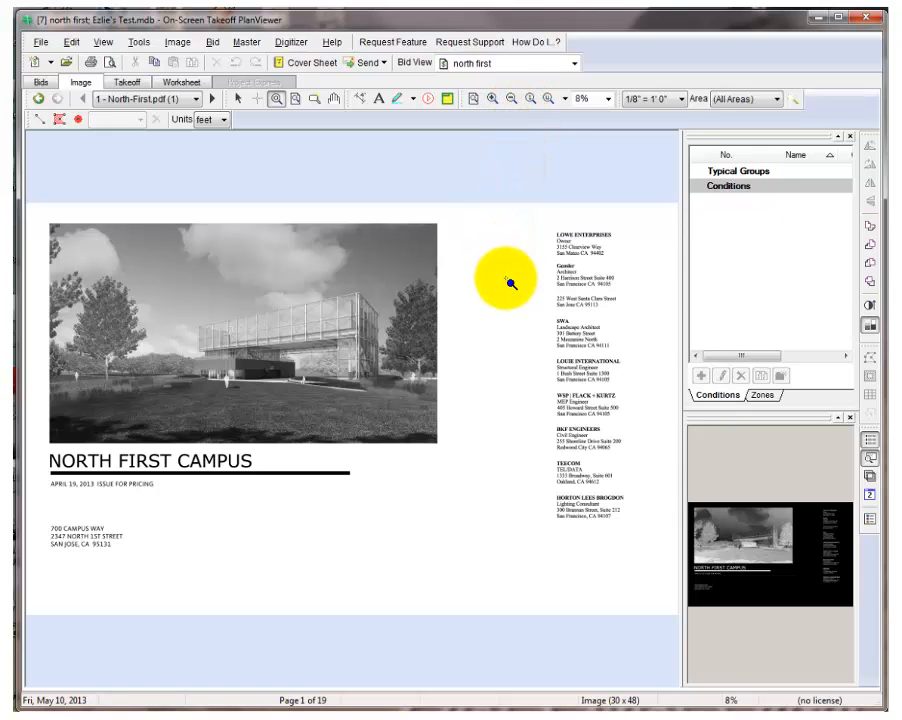
pyautogui.click(532, 100)
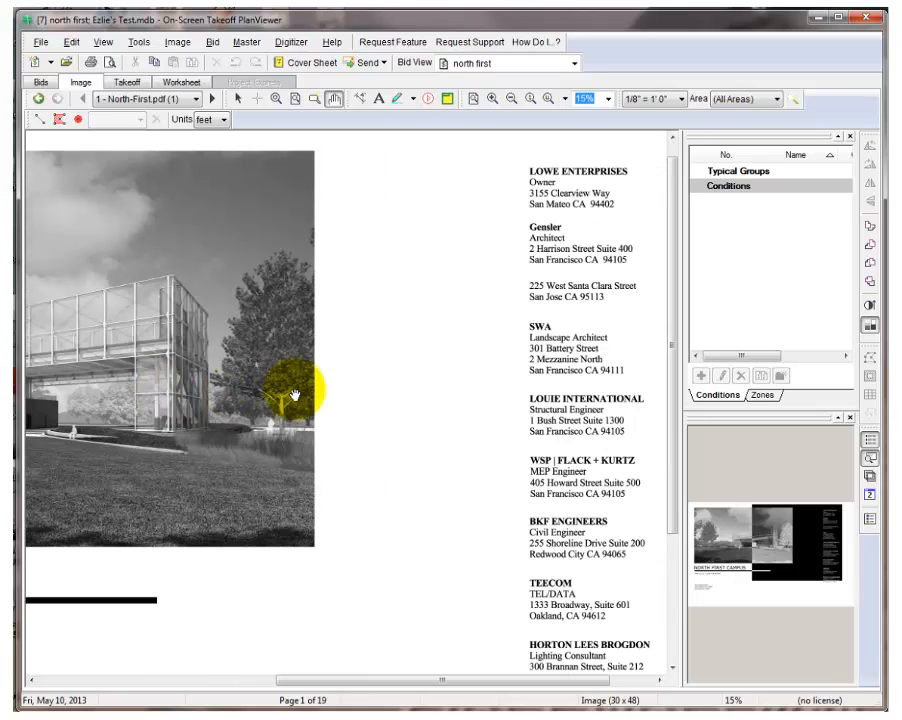
pyautogui.moveTo(368, 448)
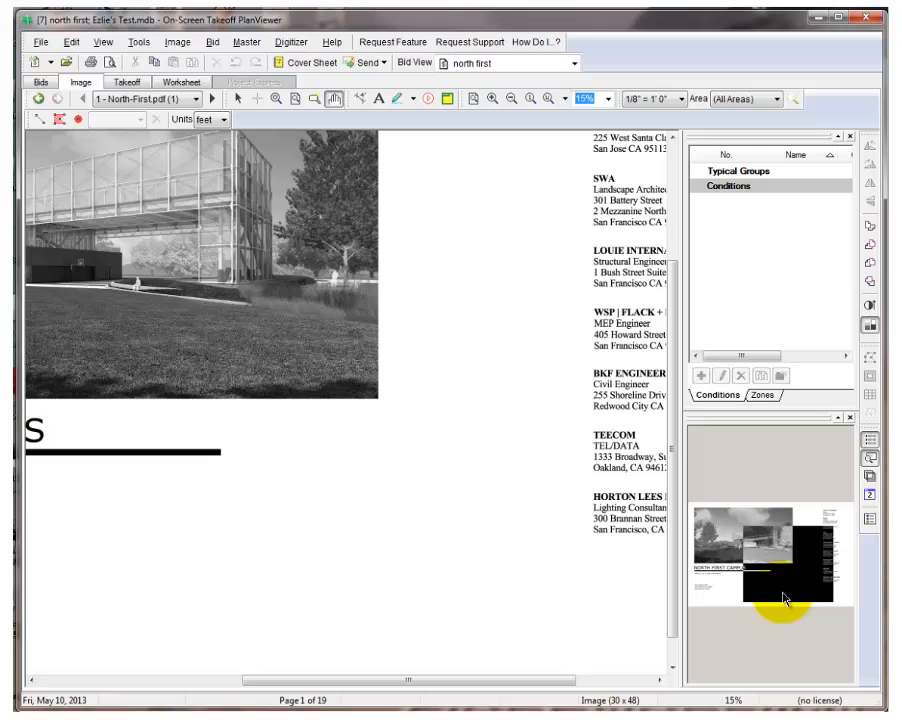
pyautogui.moveTo(312, 130)
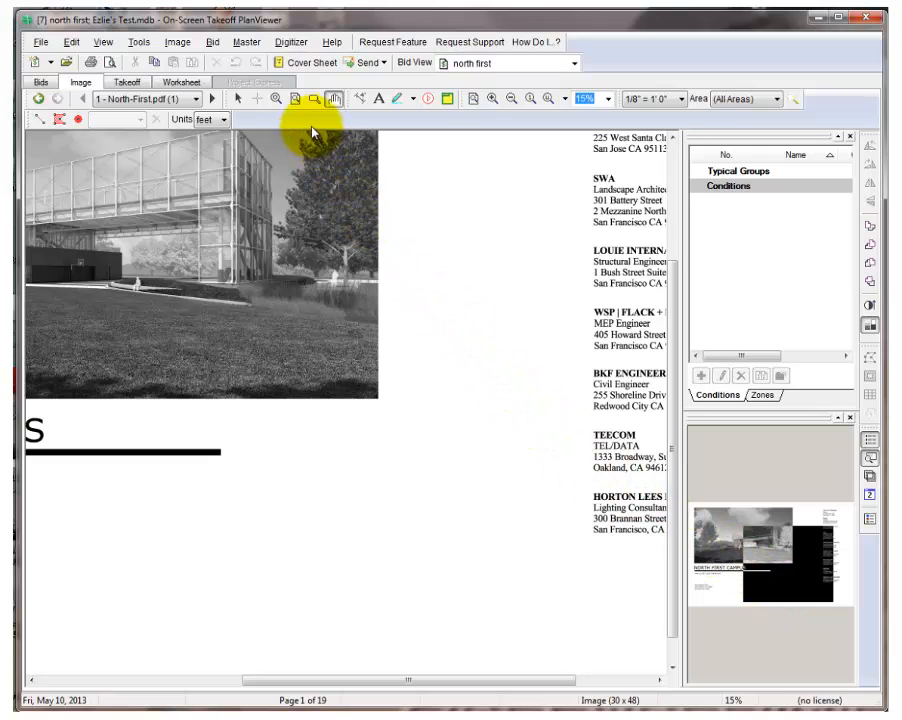
# Step: Fit the entire North First Campus cover sheet in the window with Zoom Full Page
pyautogui.click(300, 100)
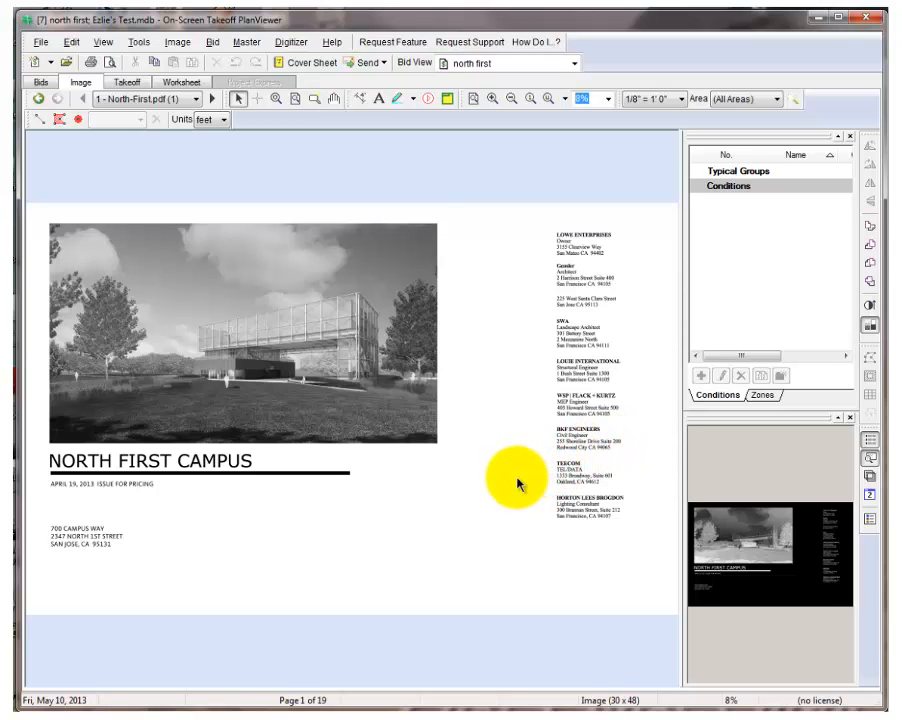
pyautogui.moveTo(518, 498)
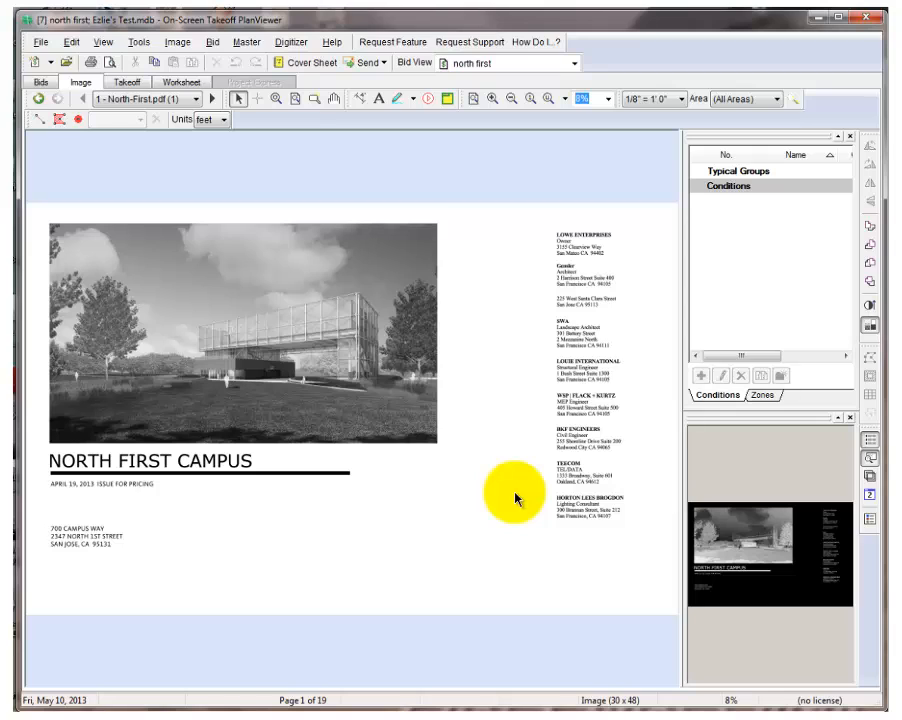